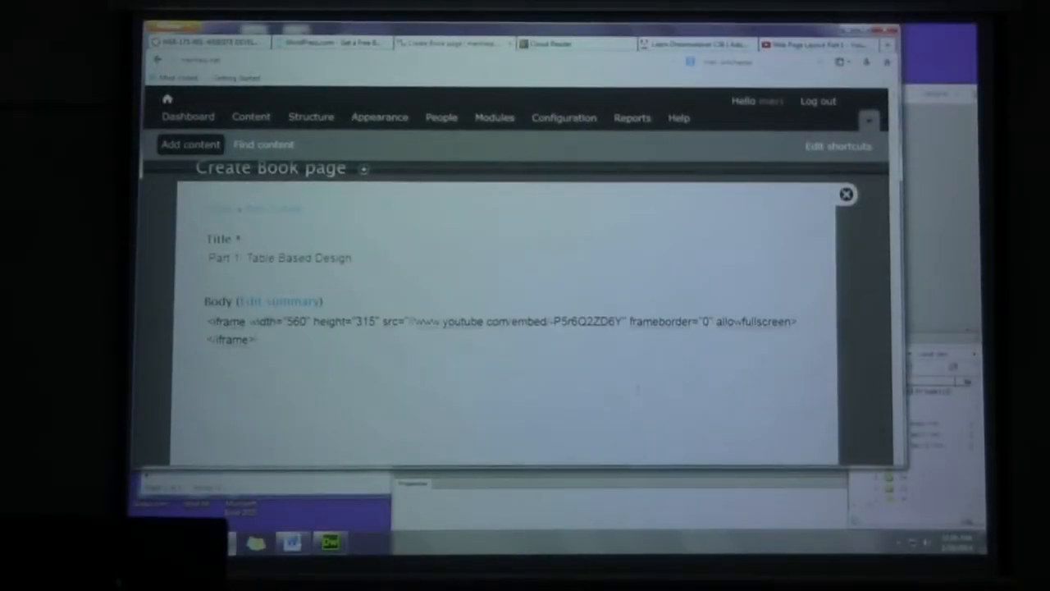
# Scroll down the Create Book page form toward the publishing options and Save.
pyautogui.scroll(-3)
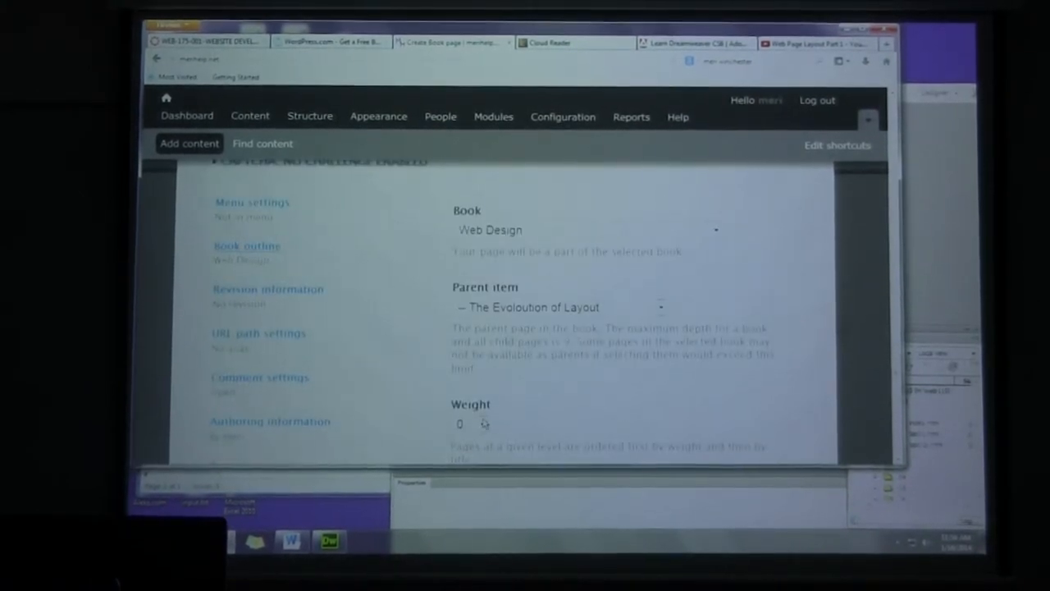
pyautogui.scroll(-3)
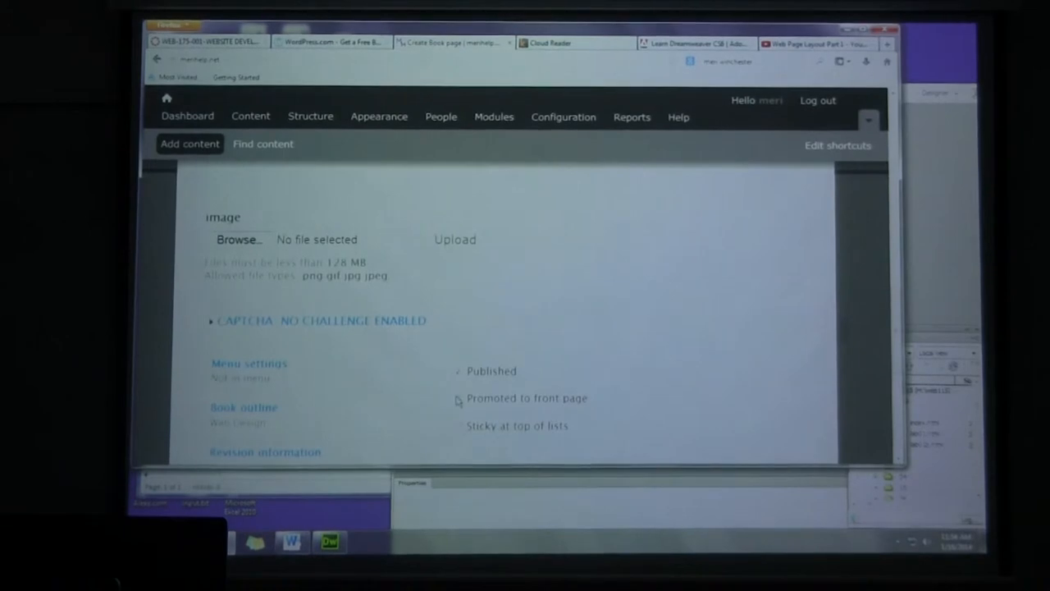
pyautogui.scroll(-3)
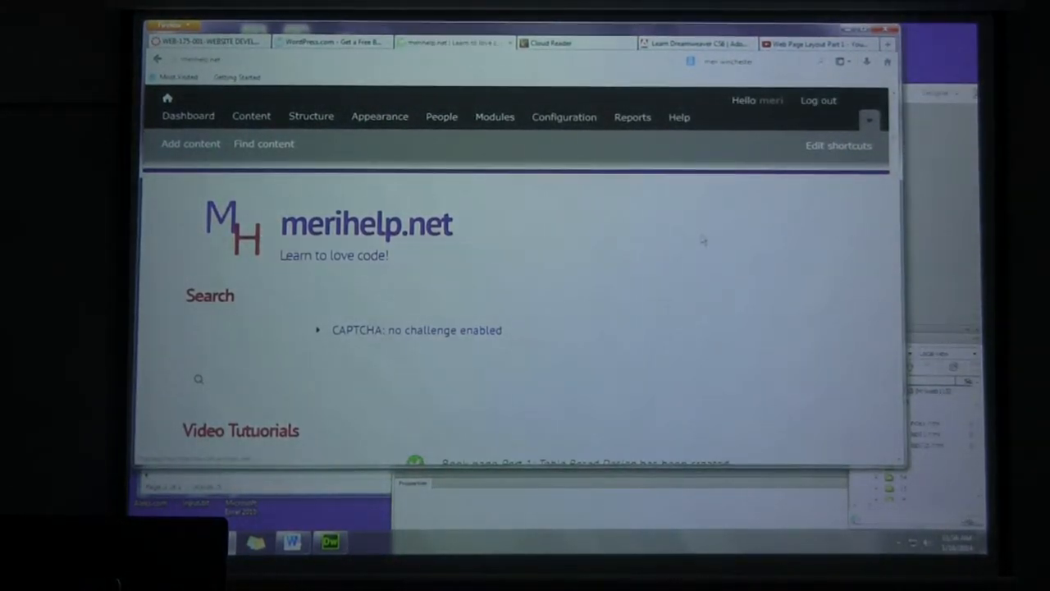
pyautogui.scroll(-3)
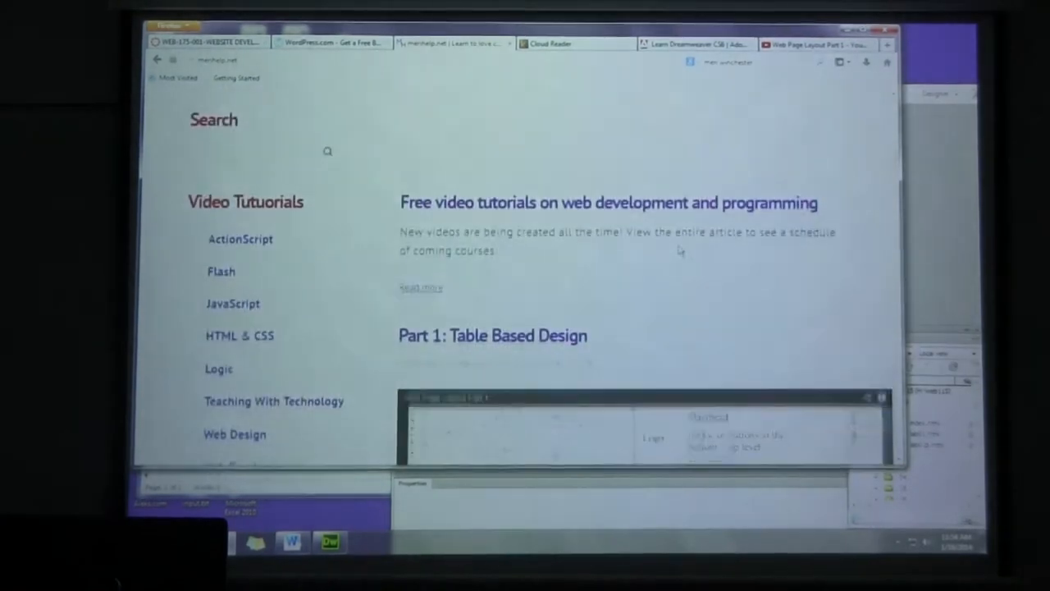
pyautogui.scroll(-3)
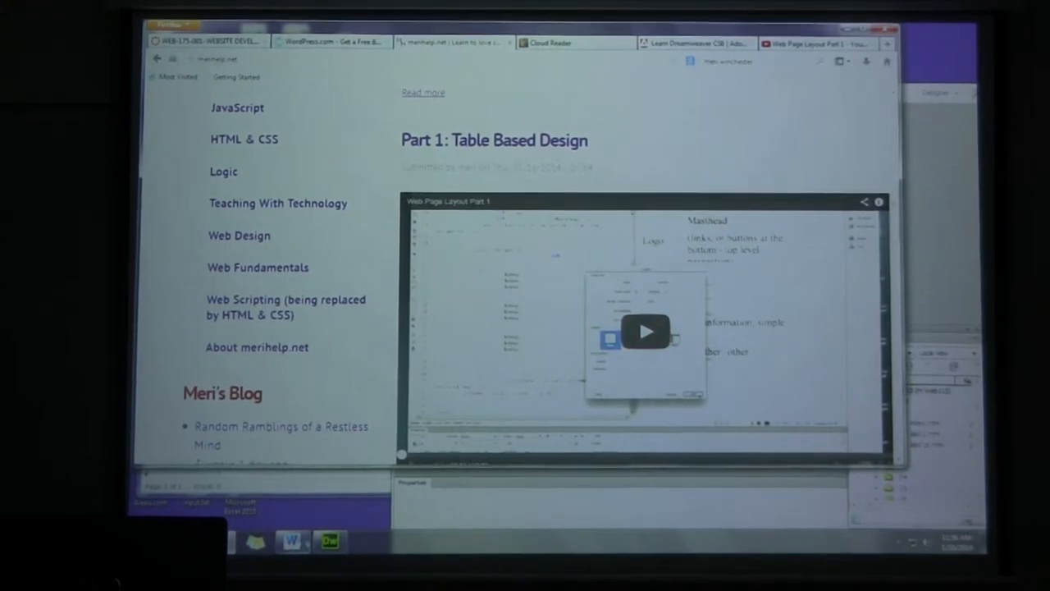
# Start a blank Word document containing only the line 'Hello world!'.
pyautogui.click(292, 541)
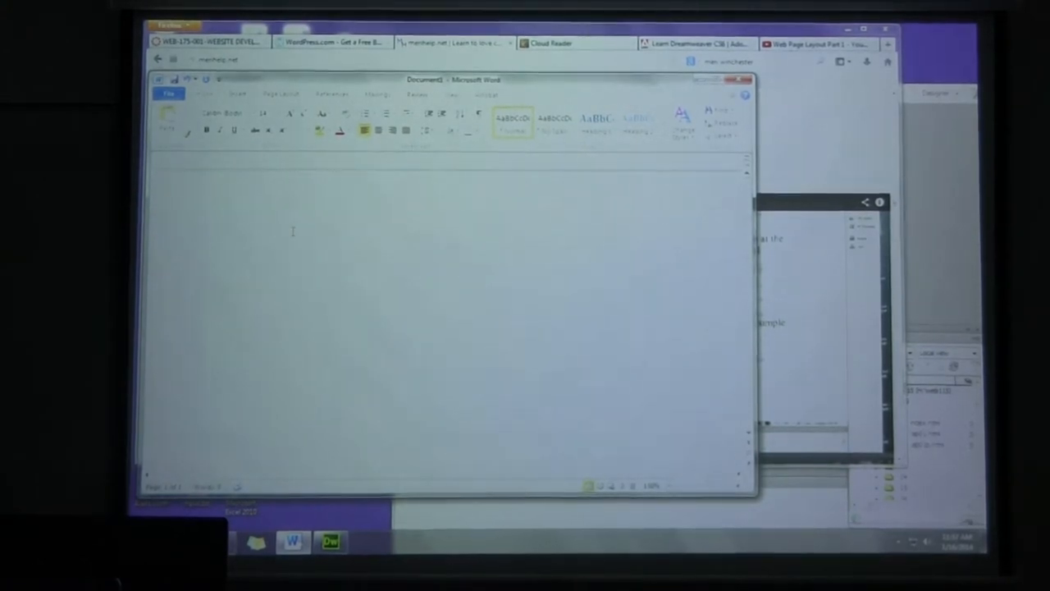
pyautogui.write('hello')
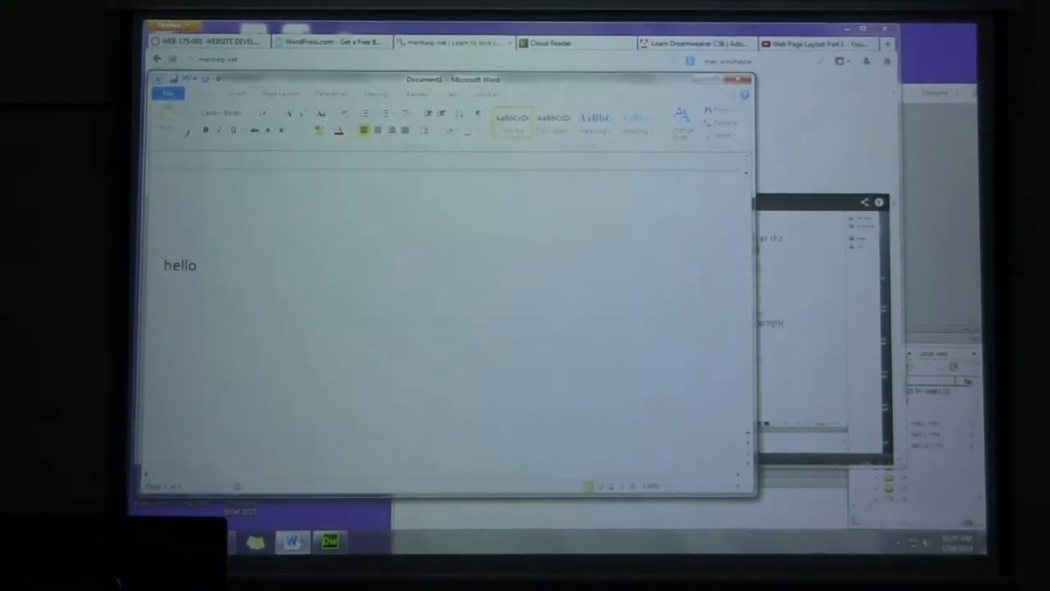
pyautogui.write('Hello worl')
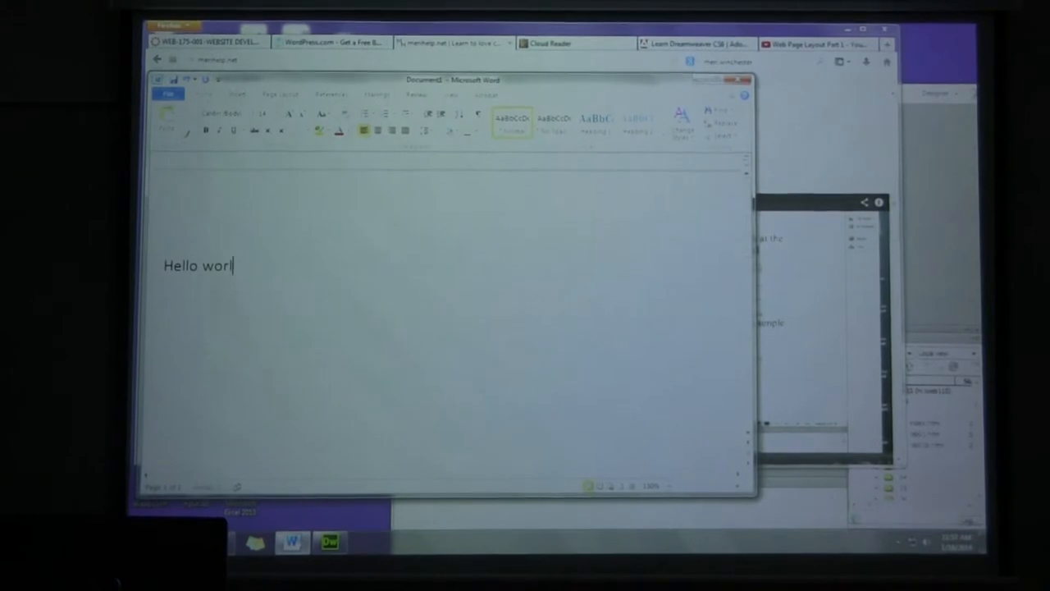
pyautogui.write('d!')
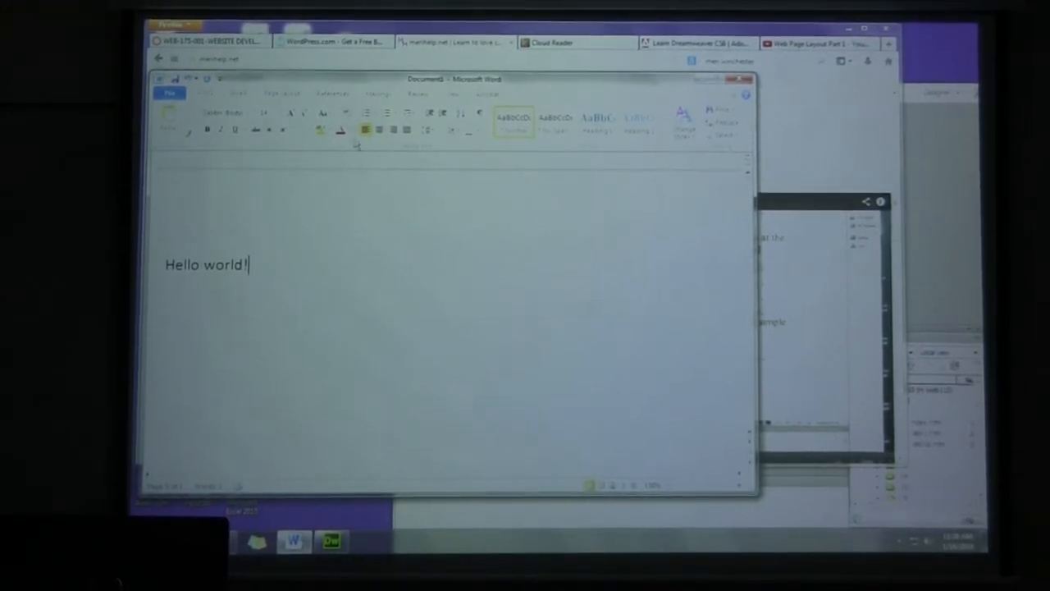
# Save the document to the Desktop with Save as type set to Web Page.
pyautogui.click(171, 93)
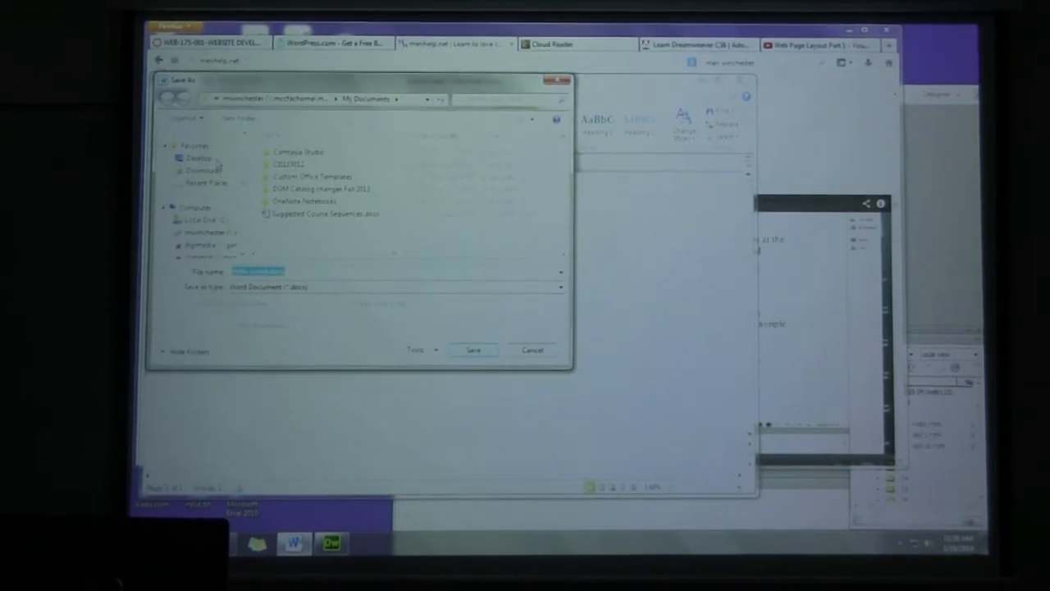
pyautogui.click(199, 156)
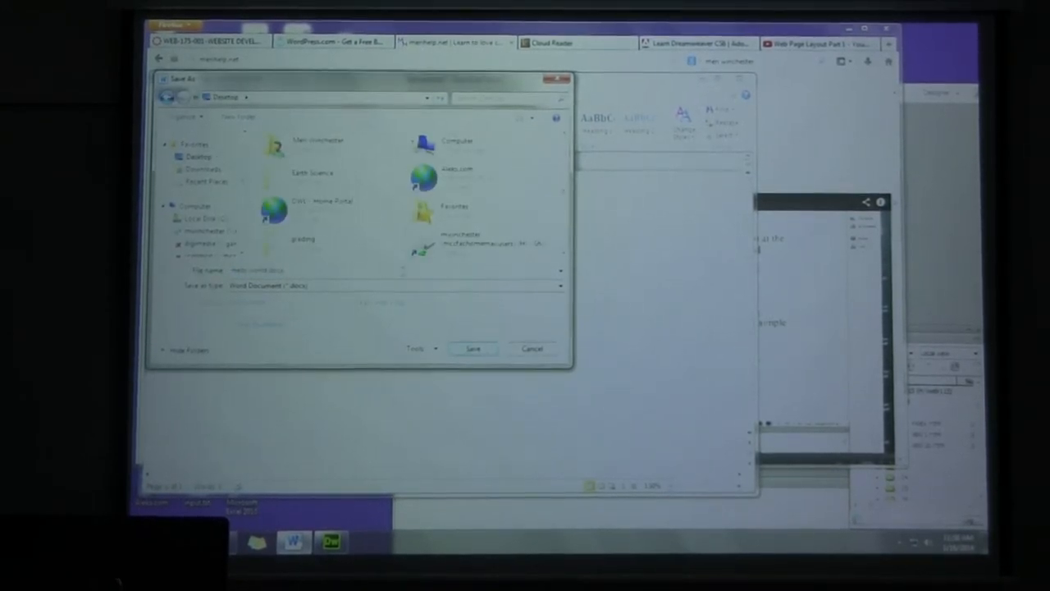
pyautogui.click(558, 285)
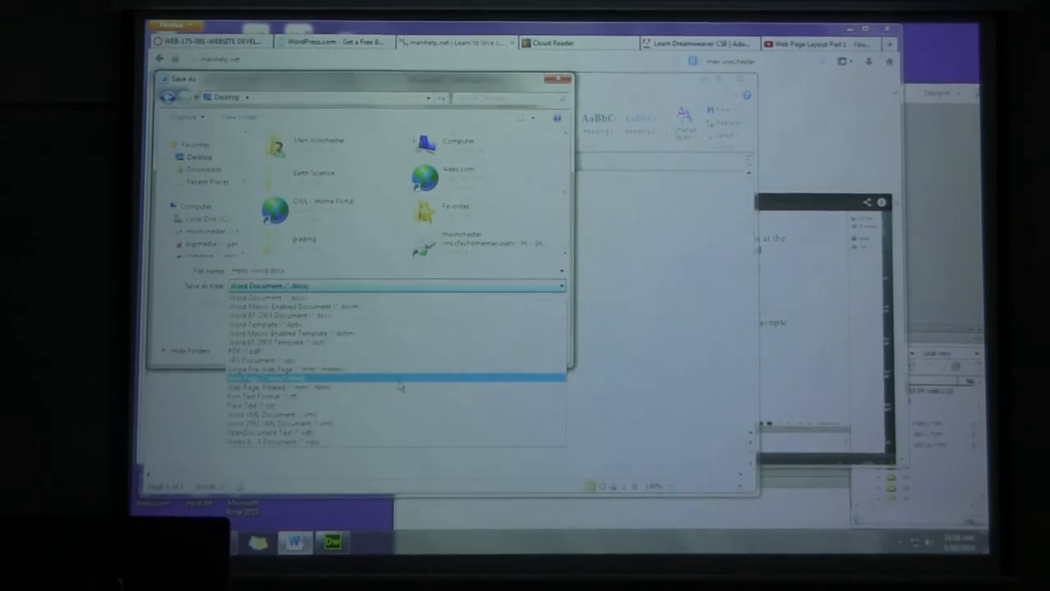
pyautogui.click(279, 380)
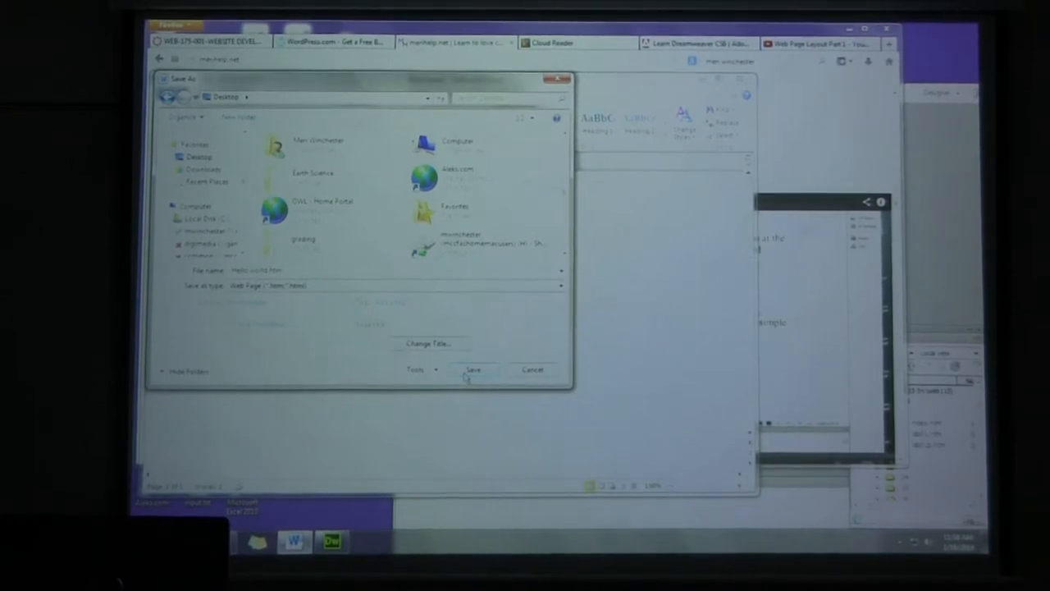
pyautogui.click(472, 369)
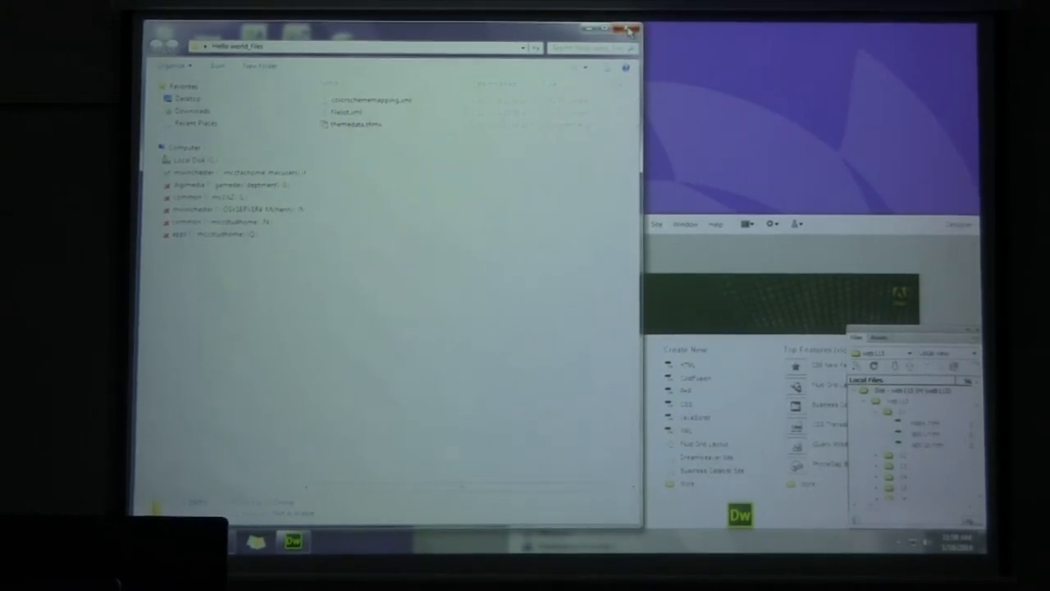
# Switch to the browser tab showing the saved Hello world page rendered.
pyautogui.click(629, 29)
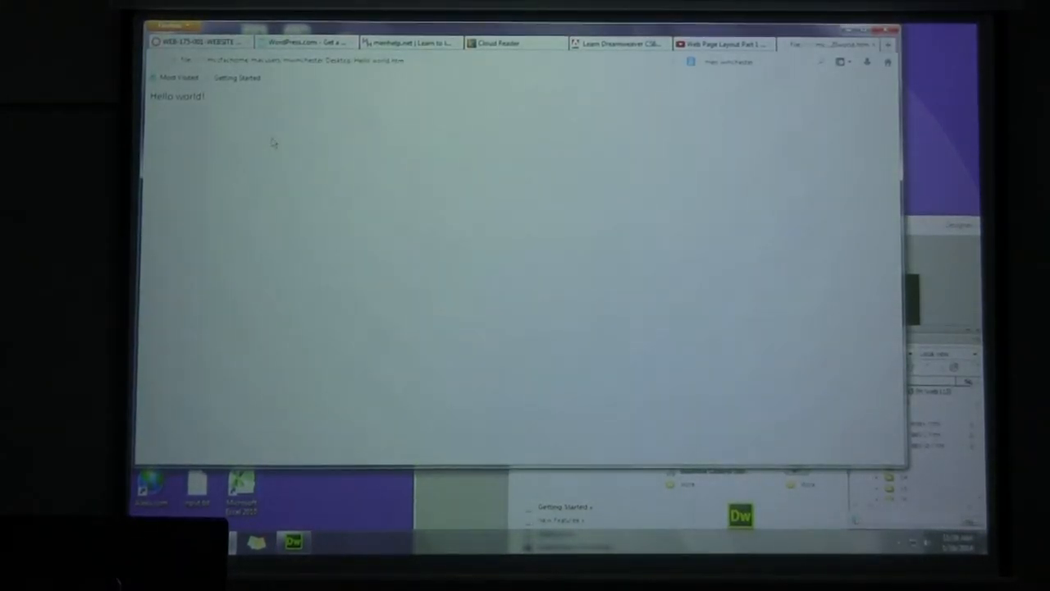
# View the page source of the Word-made Hello world! page in Firefox.
pyautogui.rightClick(272, 144)
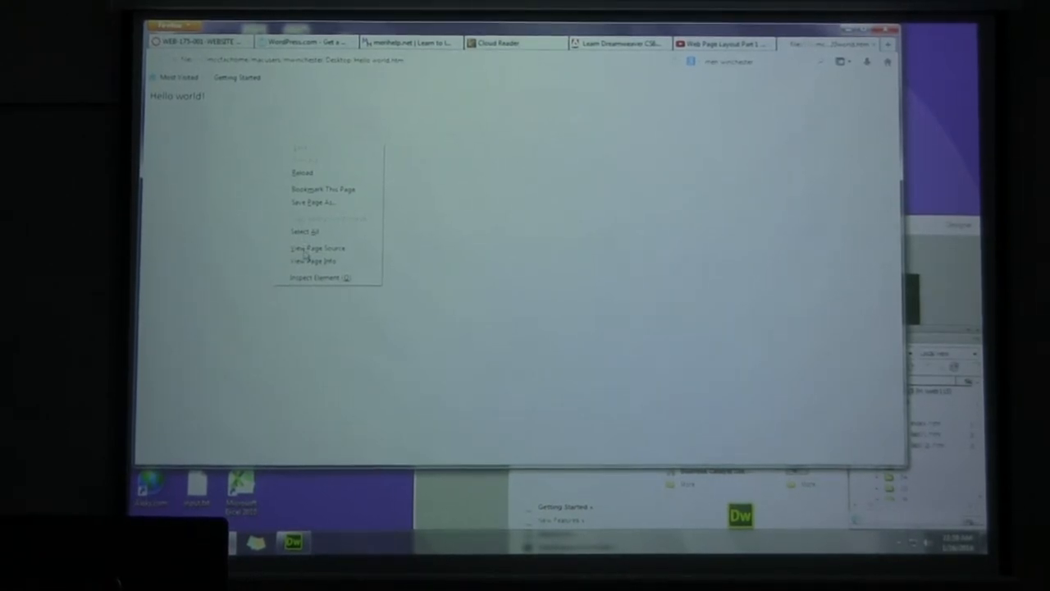
pyautogui.click(315, 248)
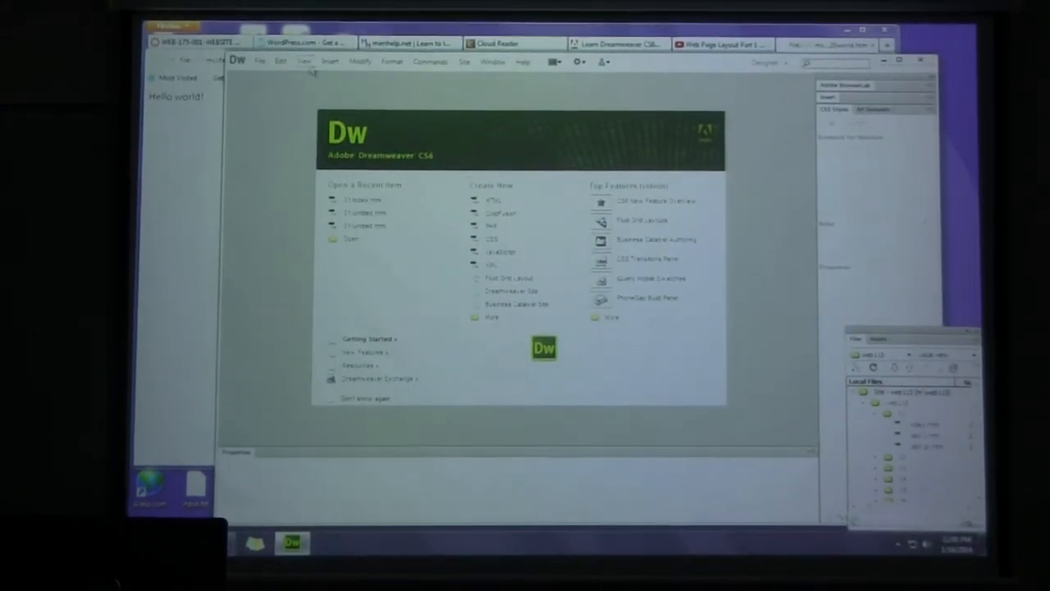
# Open the hello world htm file from the Desktop in Dreamweaver.
pyautogui.click(259, 60)
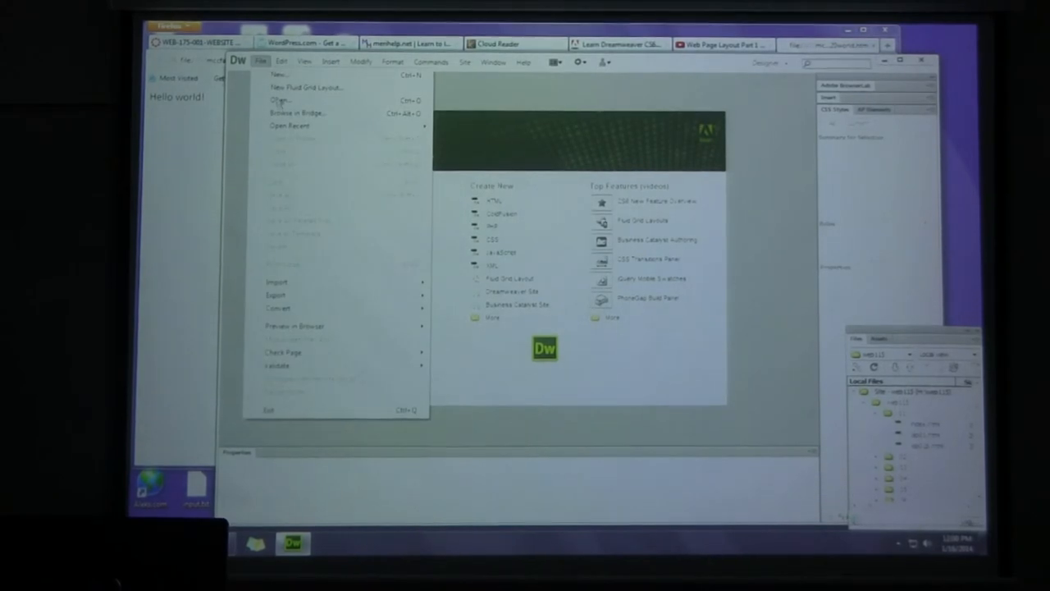
pyautogui.click(279, 100)
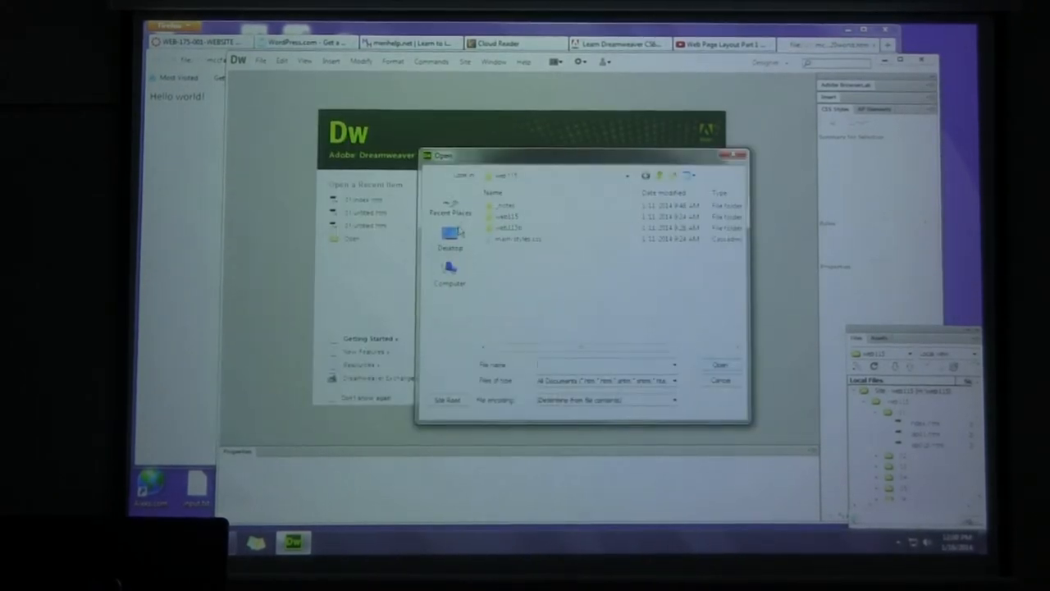
pyautogui.click(450, 243)
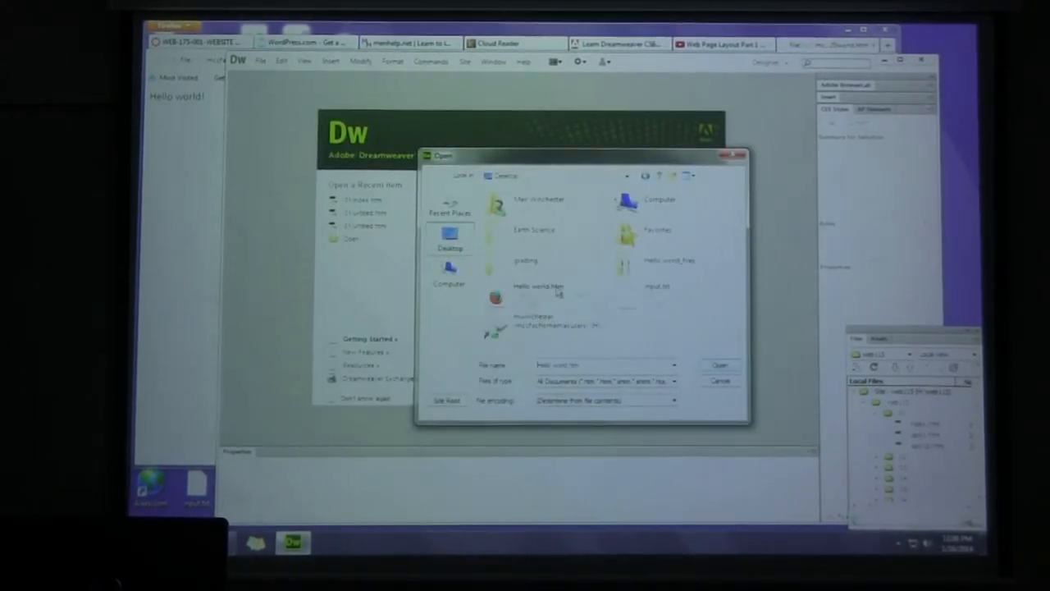
pyautogui.click(719, 380)
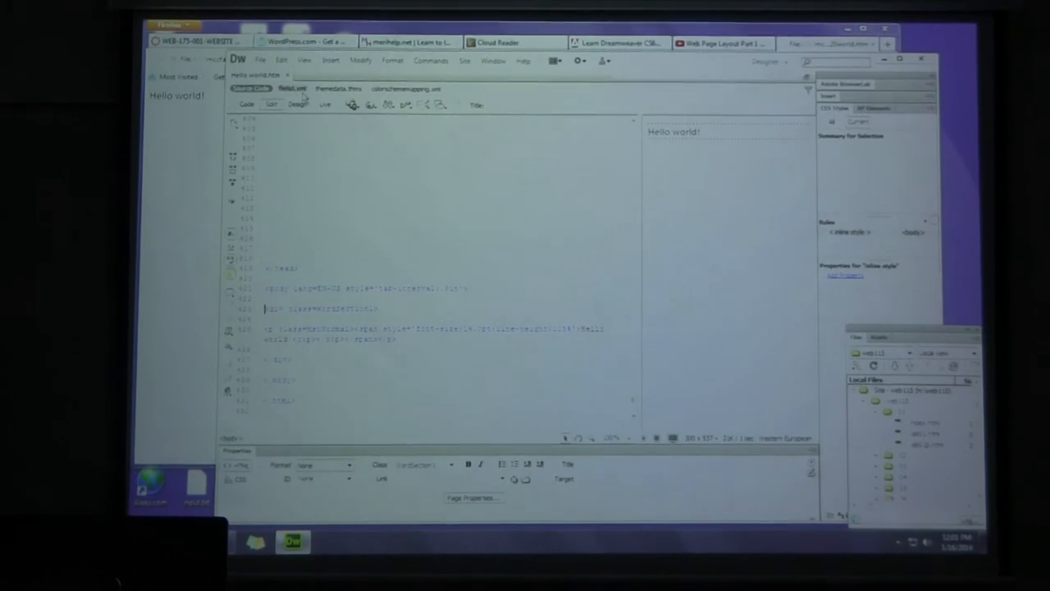
pyautogui.click(292, 88)
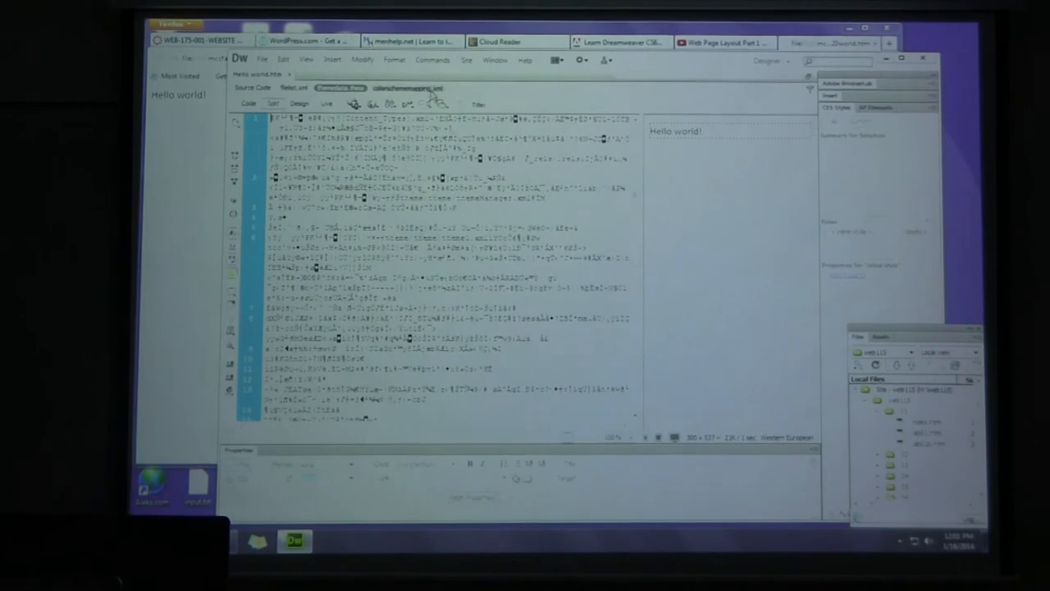
pyautogui.click(403, 88)
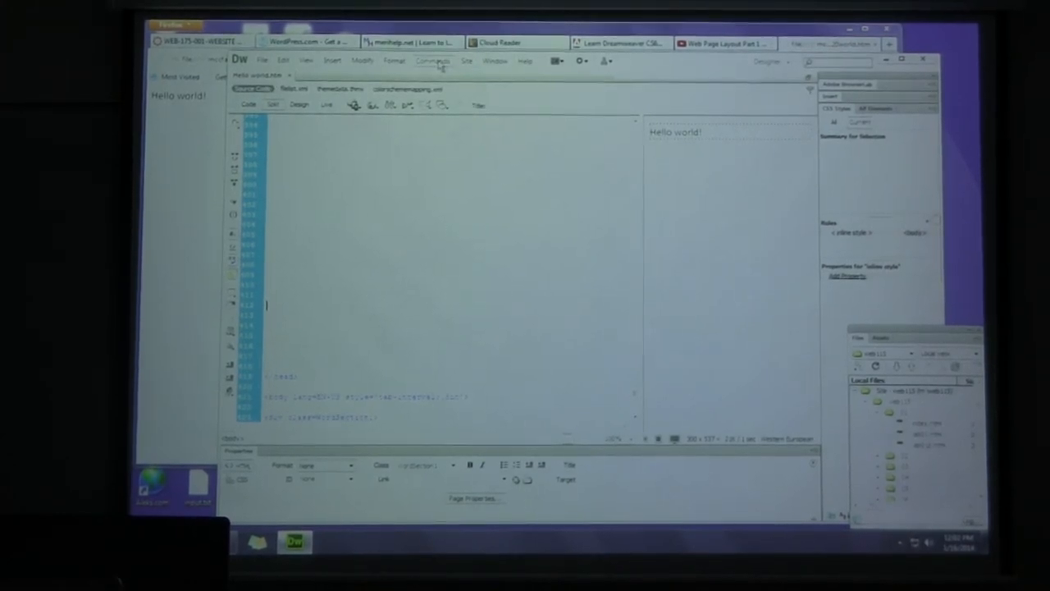
# Run Commands > Clean Up Word HTML with all options, including source formatting, checked.
pyautogui.click(433, 61)
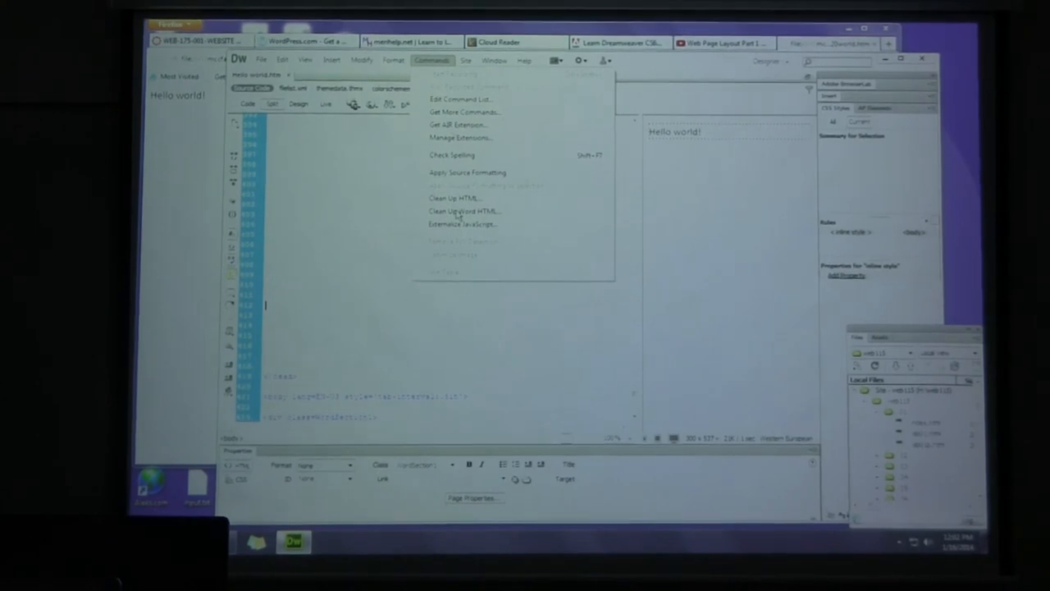
pyautogui.click(463, 210)
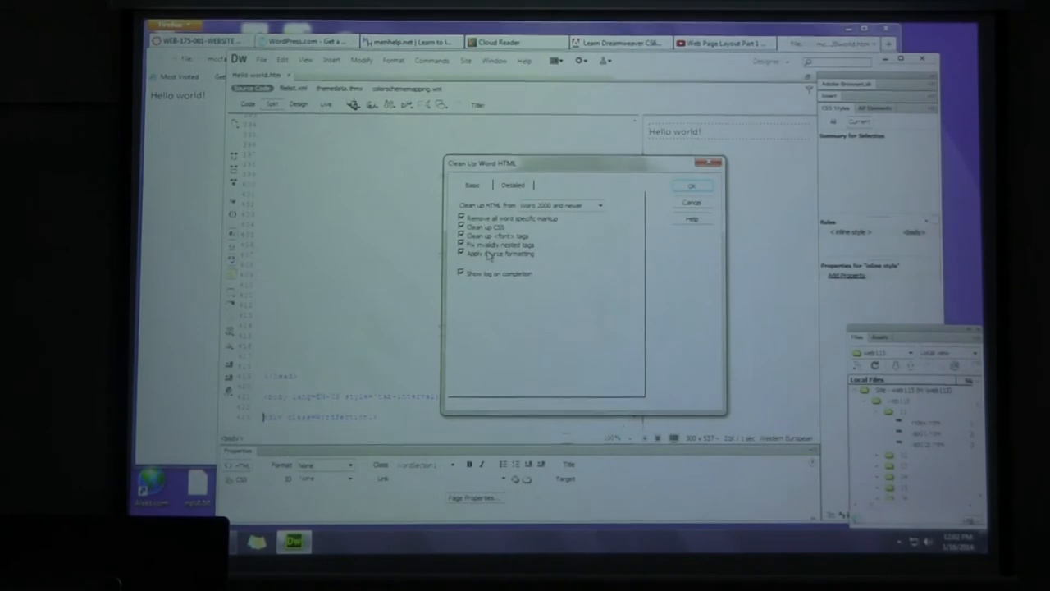
pyautogui.click(512, 184)
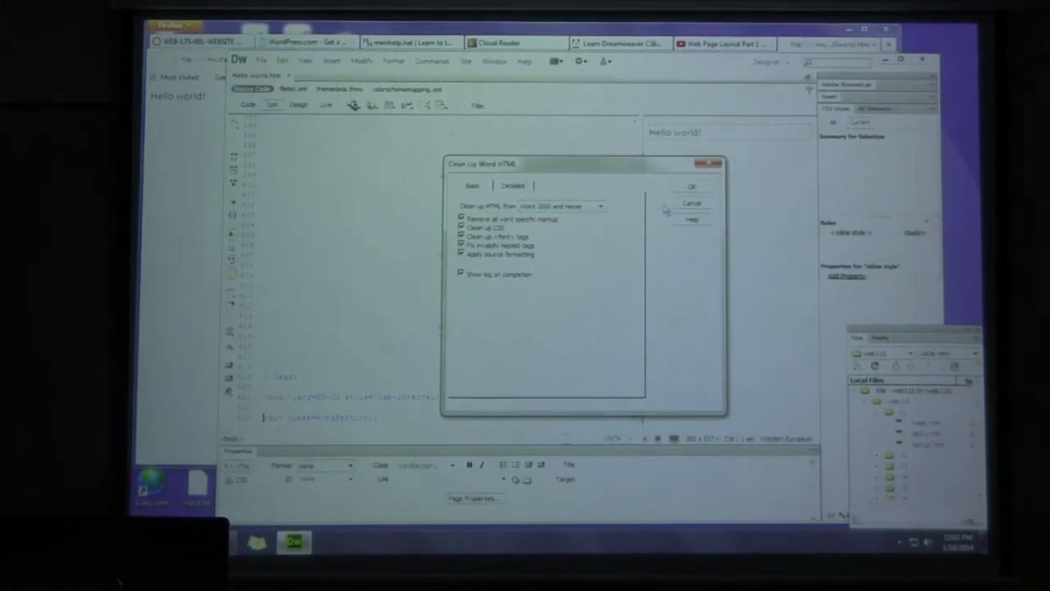
pyautogui.click(693, 185)
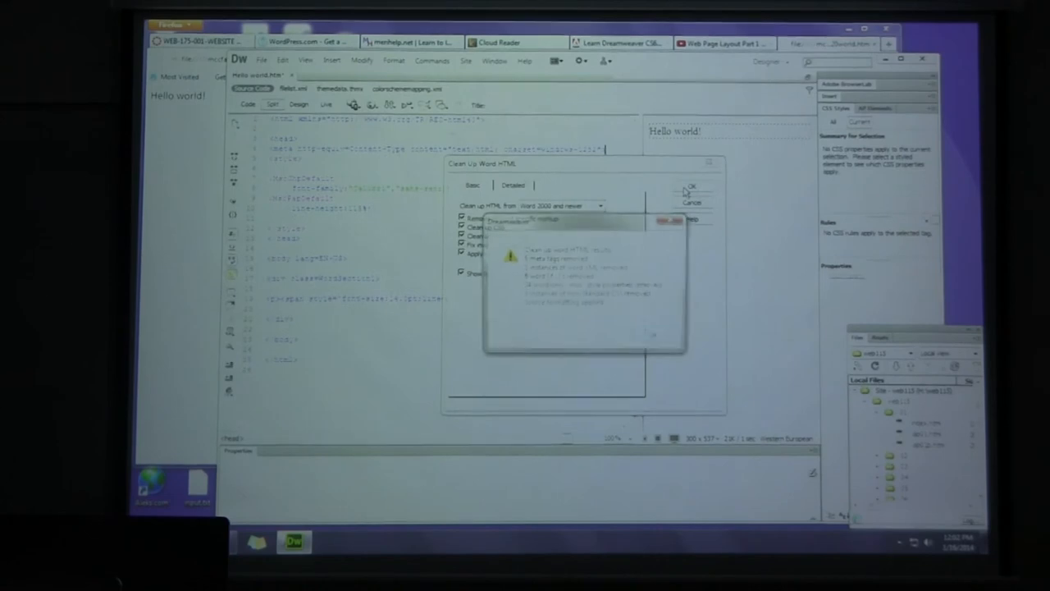
pyautogui.click(692, 187)
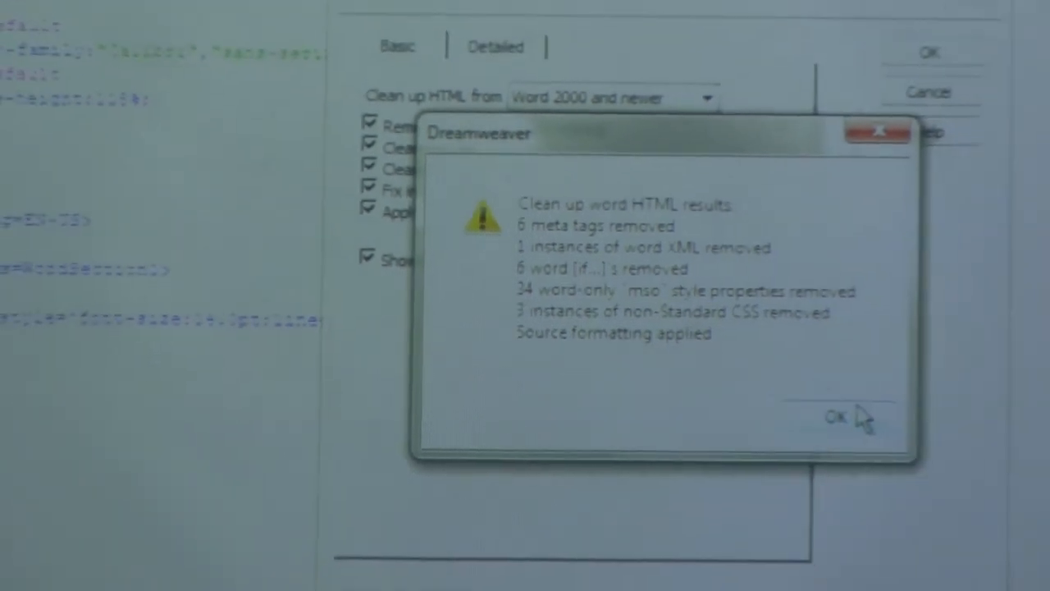
# Dismiss the clean-up results summary, leaving the few cleaned source lines.
pyautogui.click(833, 417)
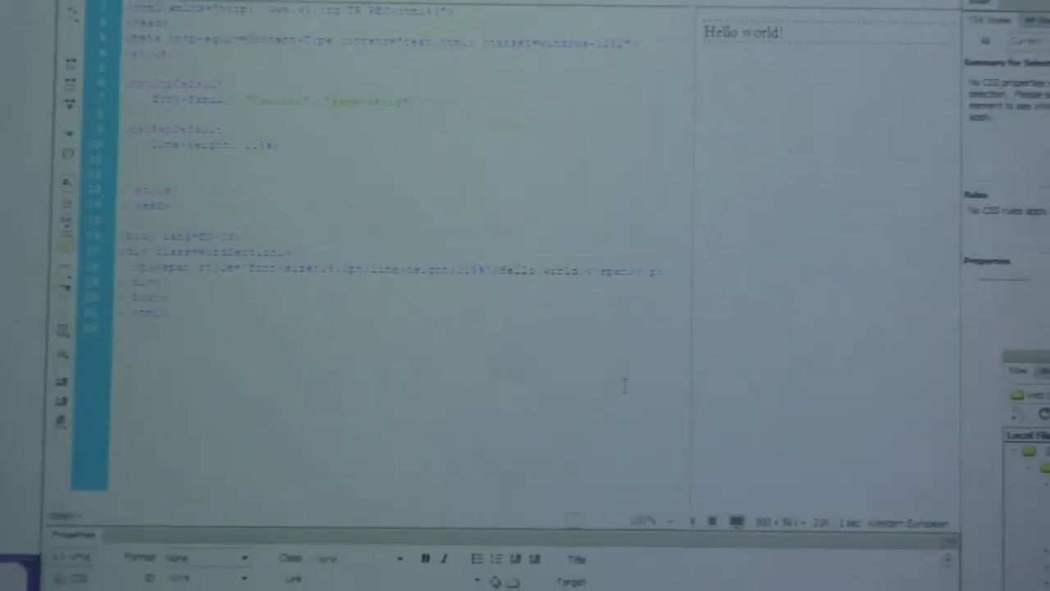